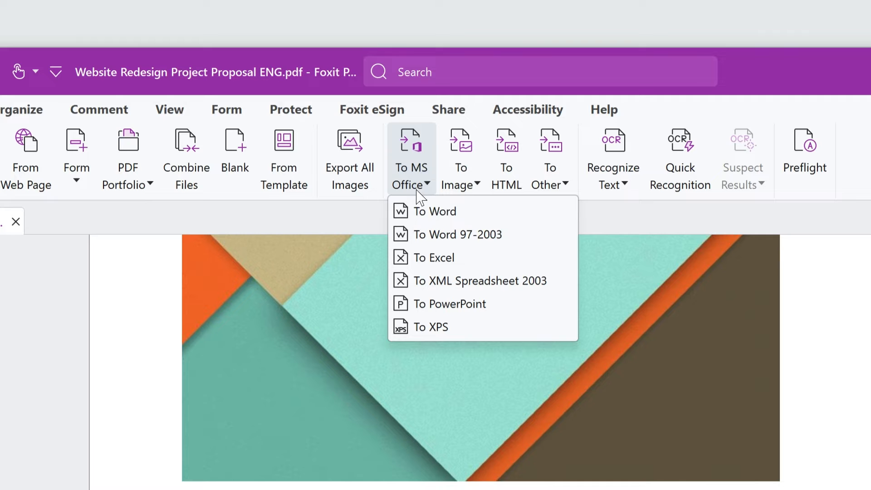
mouse_move(461, 211)
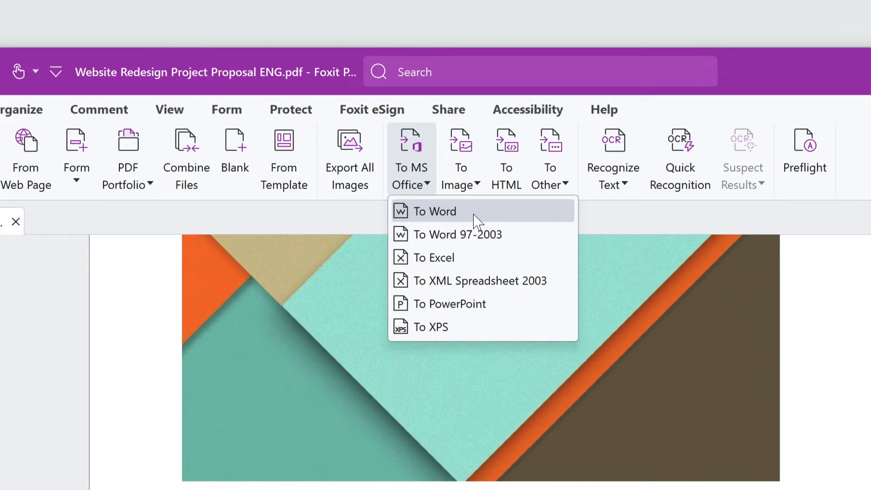
Save the project proposal as a Word document, then look through the budget PDF's cost table
left_click(434, 212)
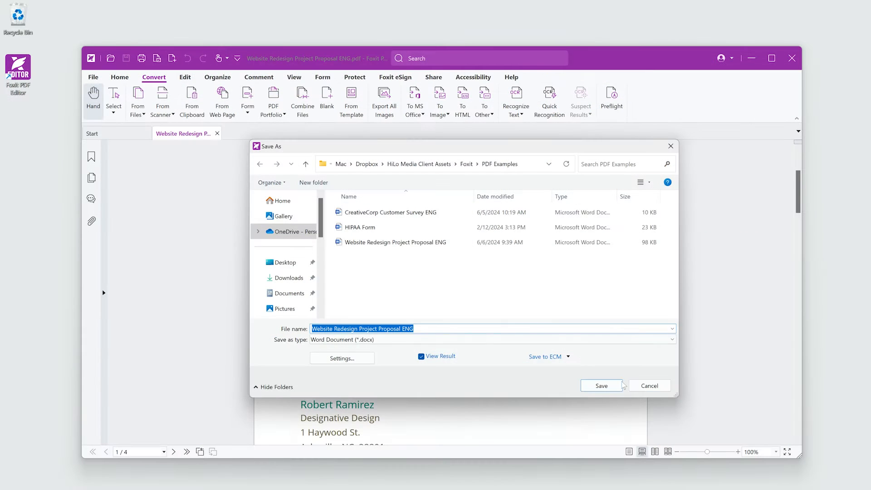
left_click(601, 386)
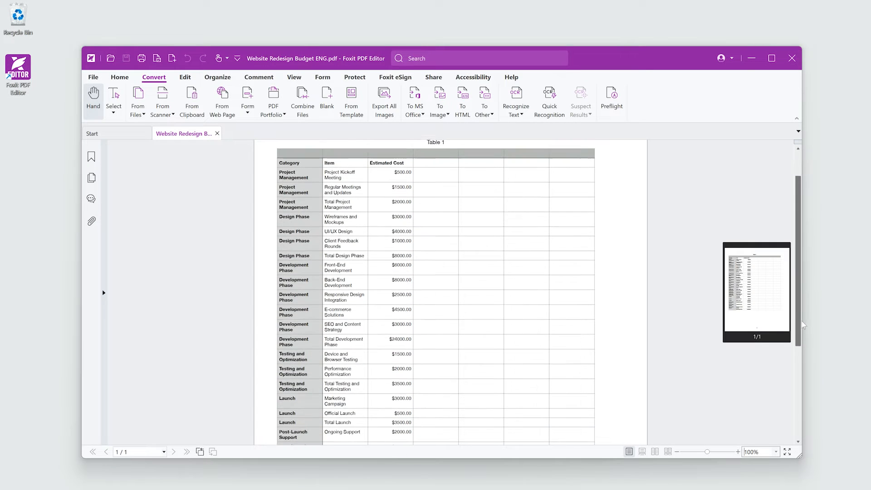
scroll("down", 3)
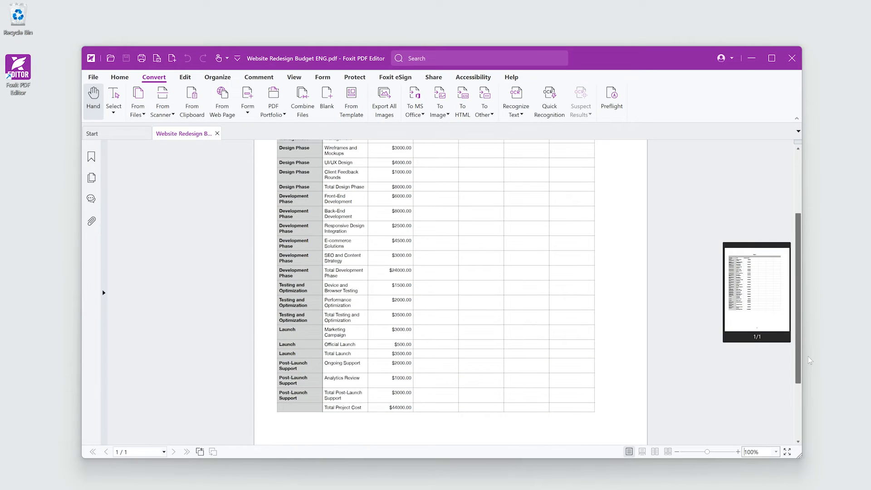
scroll("up", 3)
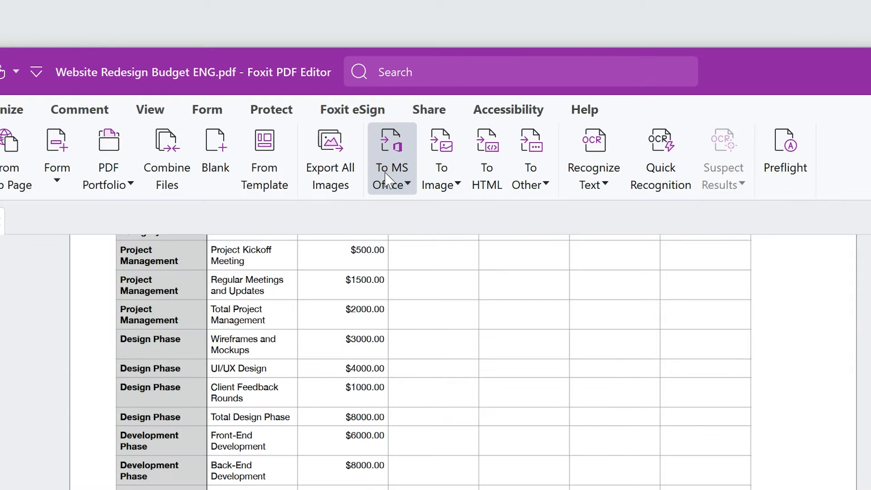
Save the budget cost table as an Excel workbook via To MS Office > To Excel
left_click(391, 177)
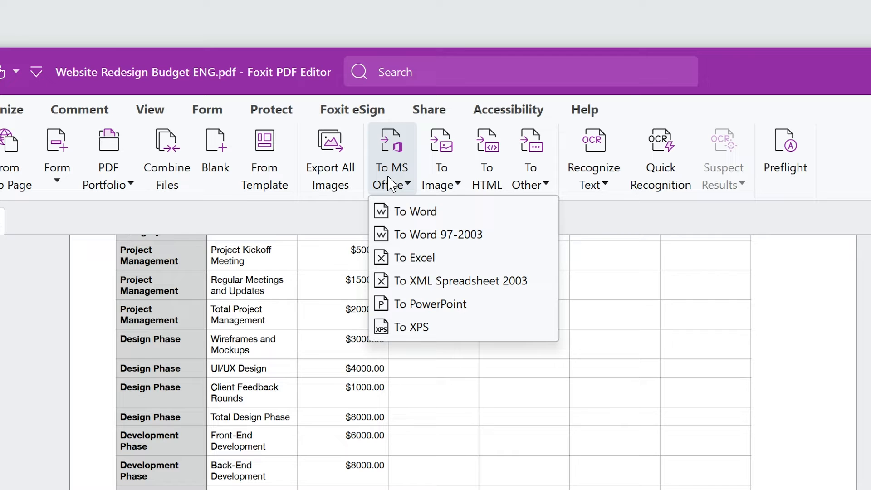
mouse_move(439, 256)
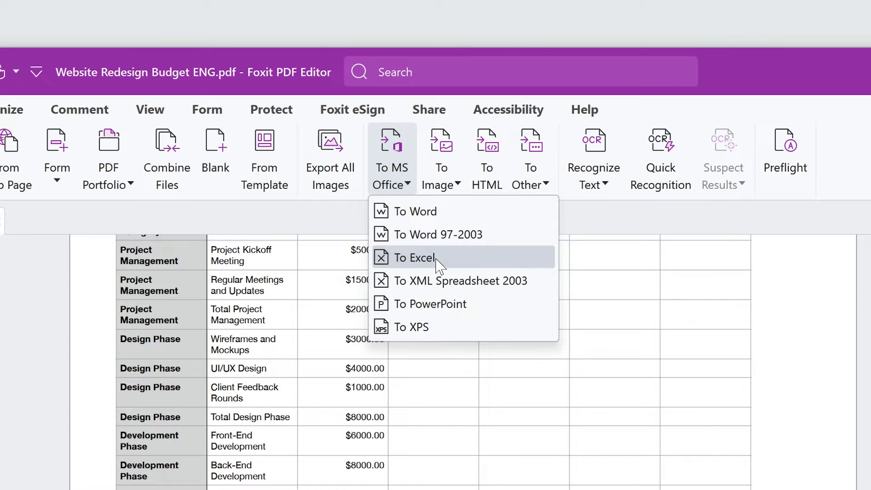
left_click(414, 256)
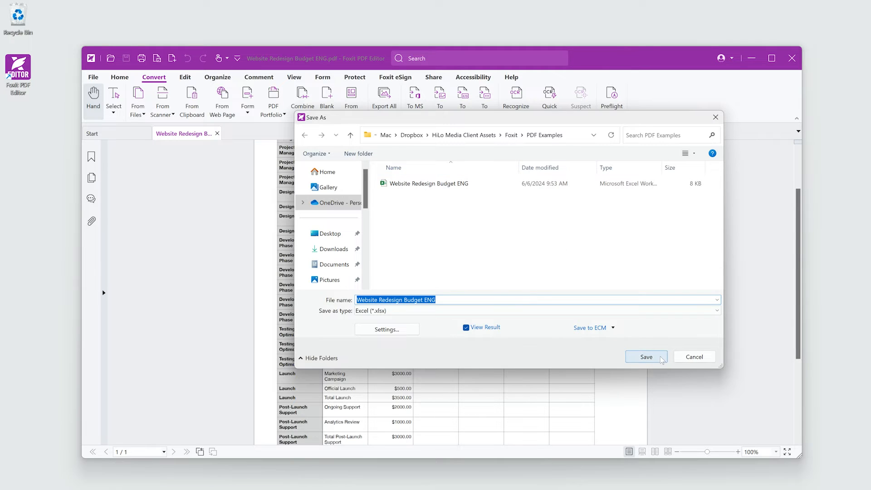
left_click(645, 357)
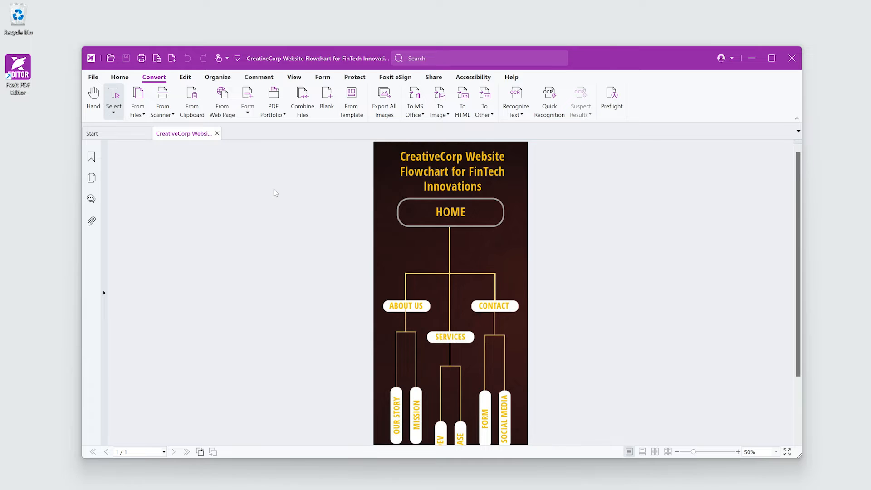
Export the CreativeCorp flowchart as a JPEG image, view it, then browse the To Other formats
left_click(439, 99)
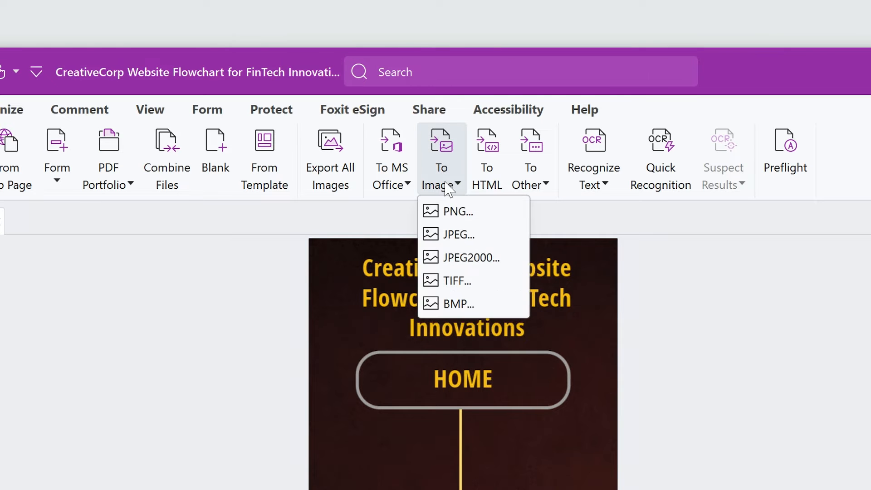
mouse_move(444, 225)
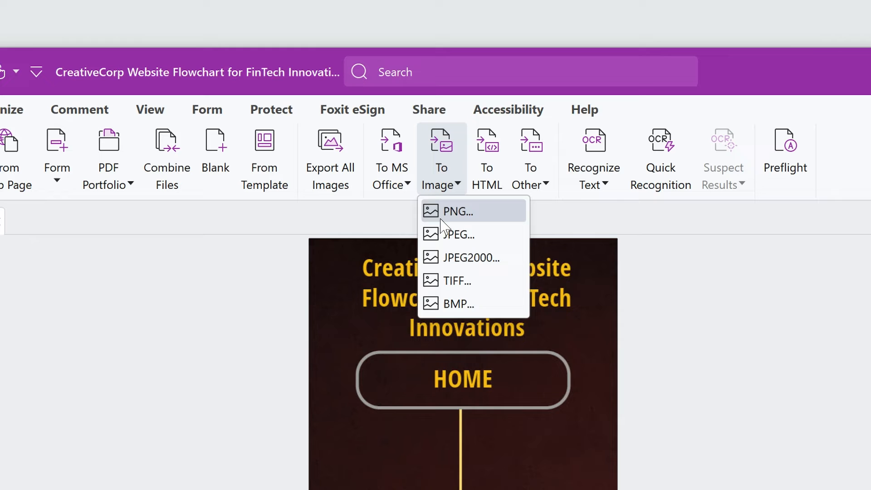
left_click(458, 235)
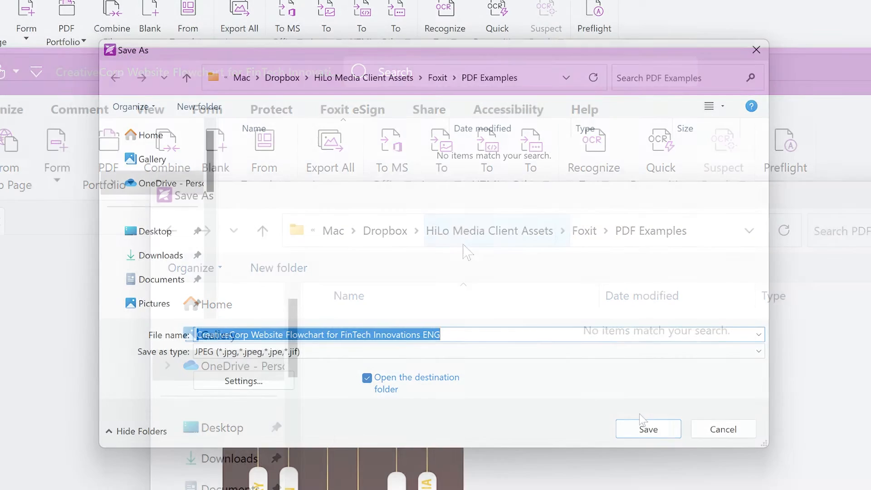
left_click(648, 429)
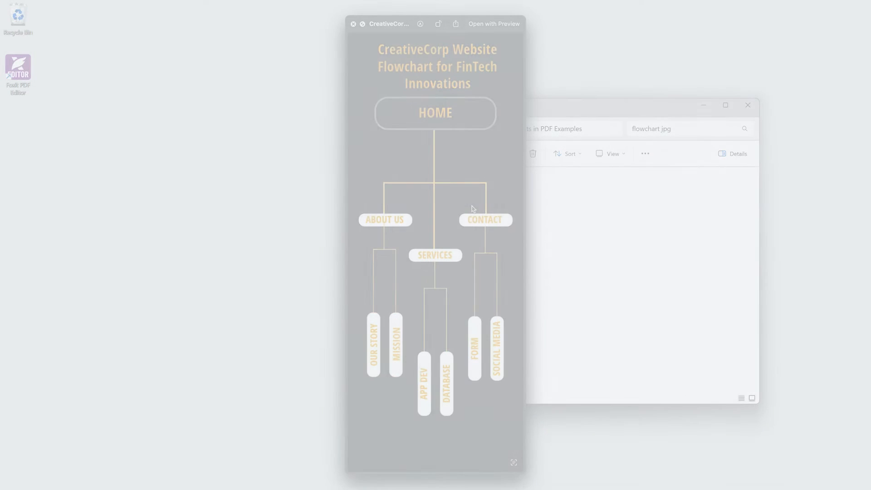
left_click(386, 150)
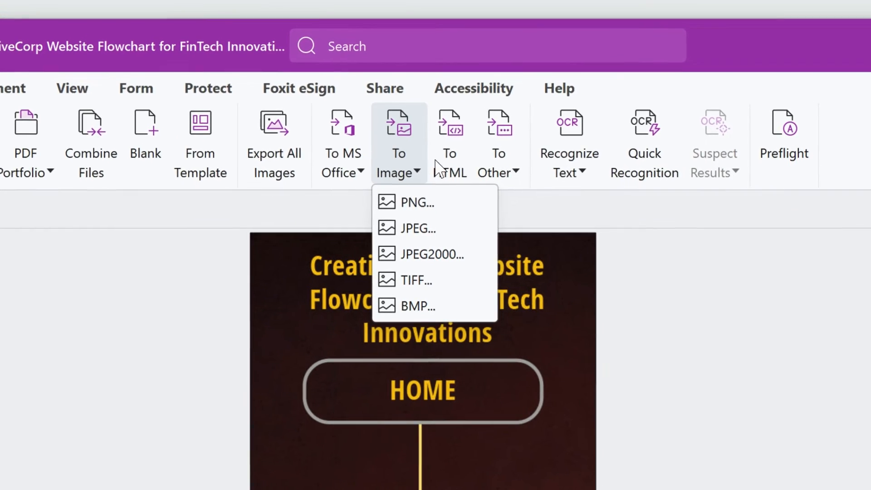
left_click(488, 150)
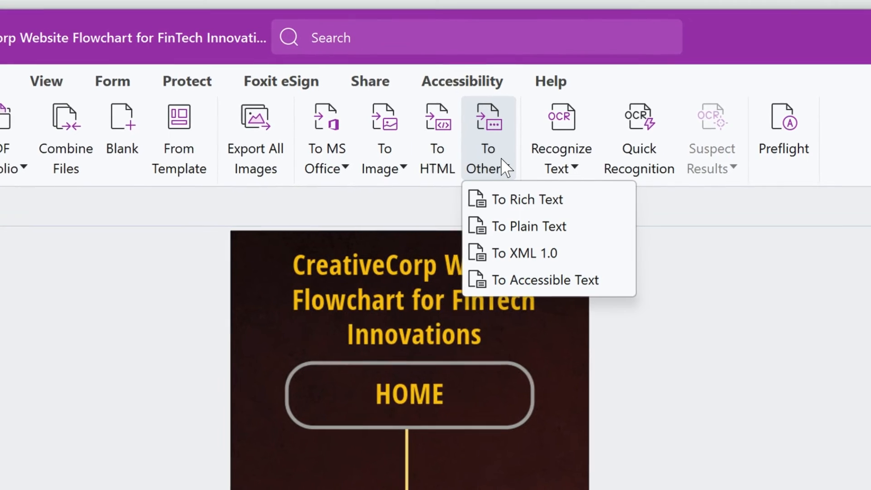